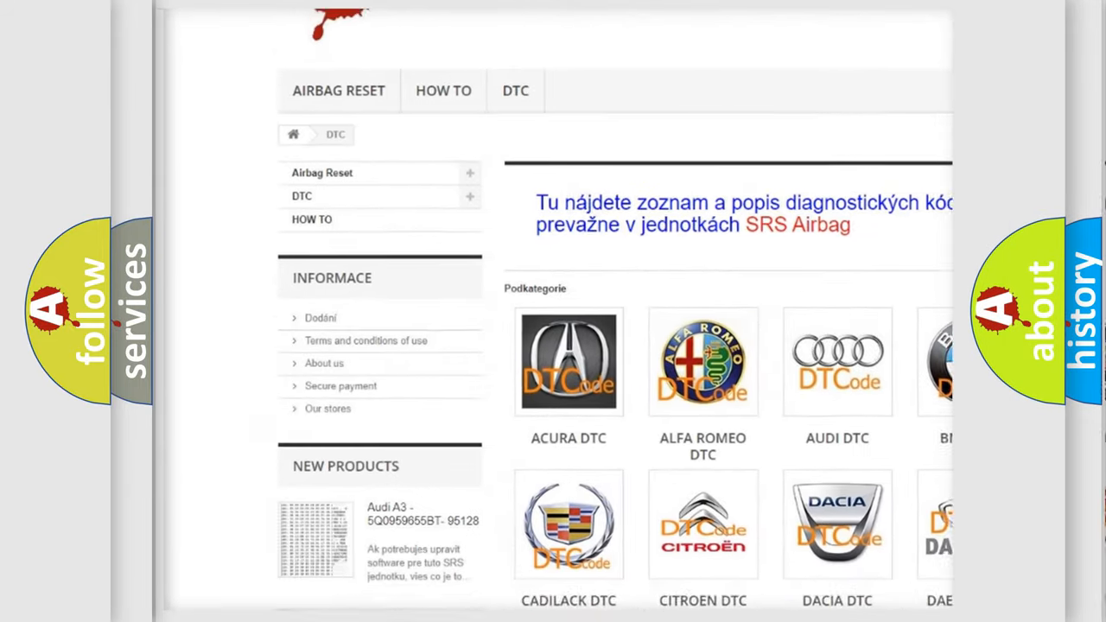
scroll("down", 3)
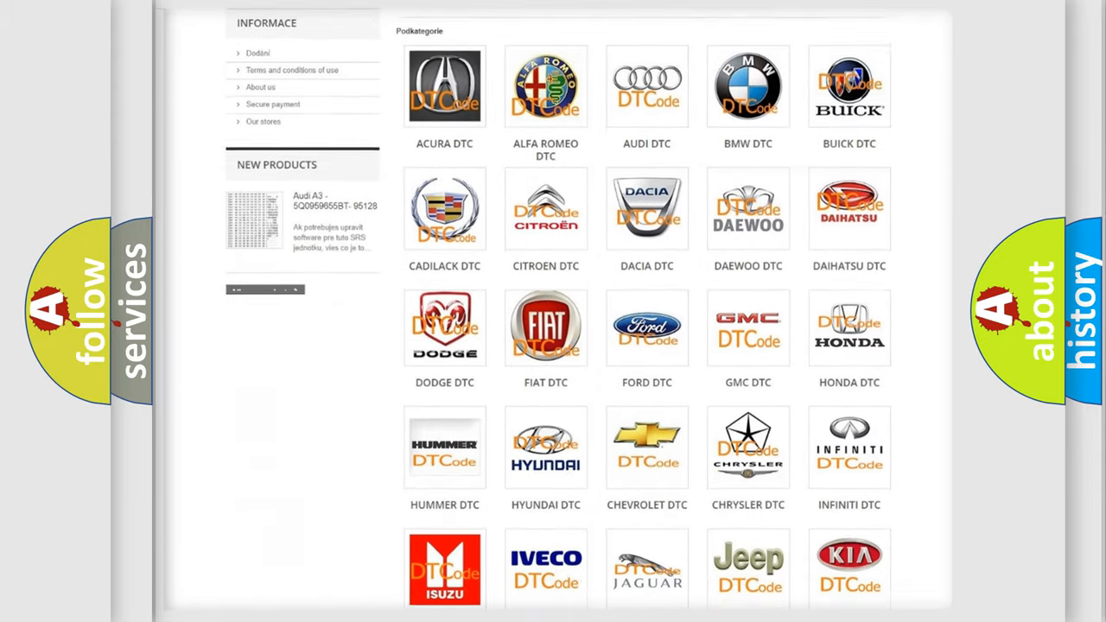
scroll("down", 3)
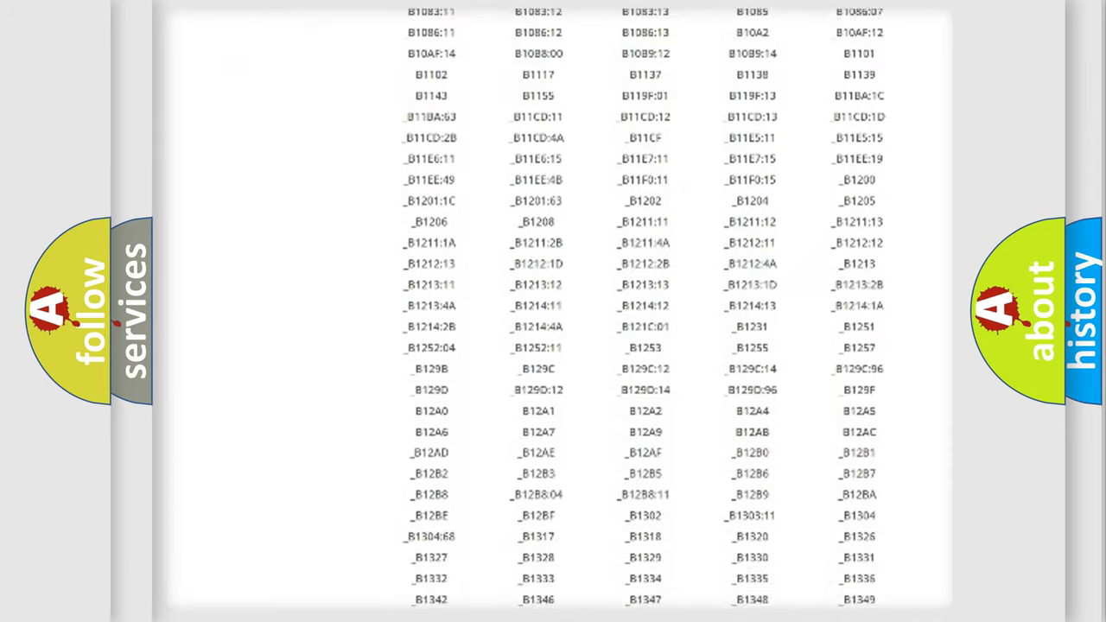
scroll("down", 3)
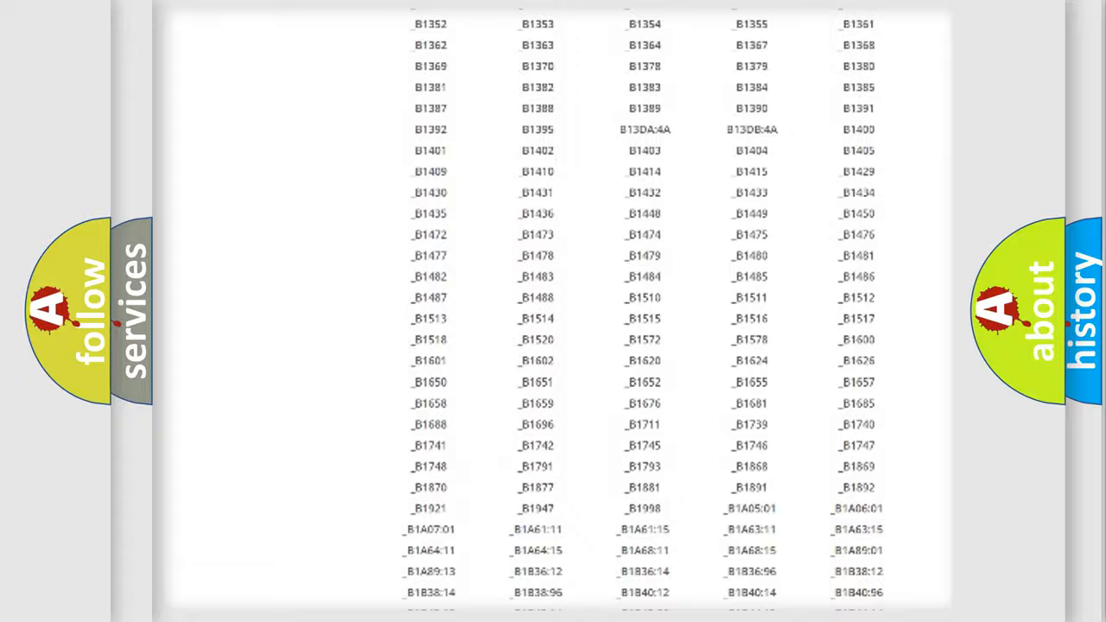